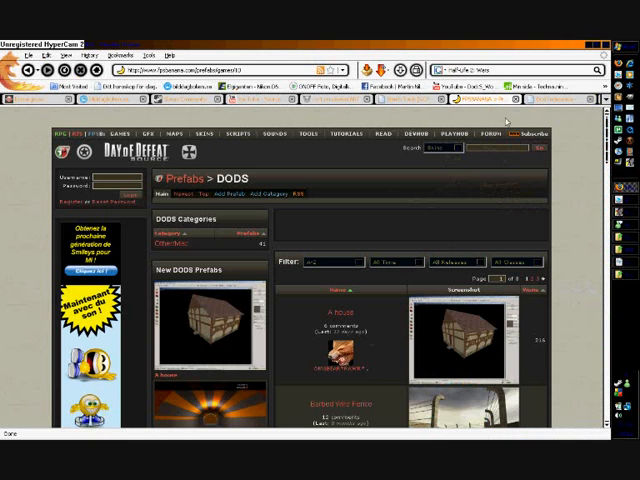
Scroll down the DoD-Federation page to reach the mortar model download entry.
scroll(down, 3)
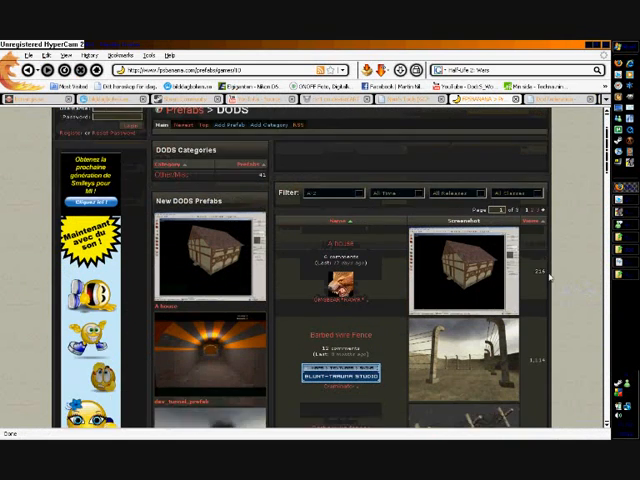
scroll(down, 3)
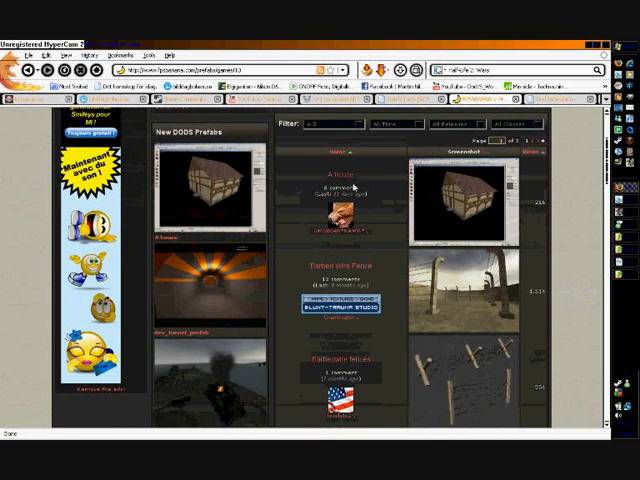
scroll(down, 3)
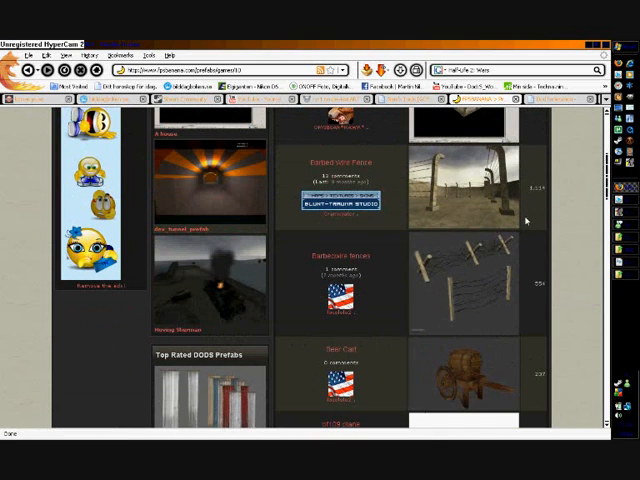
scroll(down, 3)
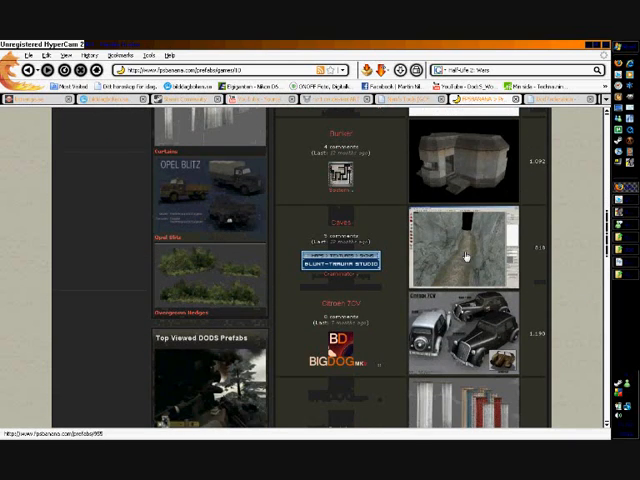
scroll(down, 3)
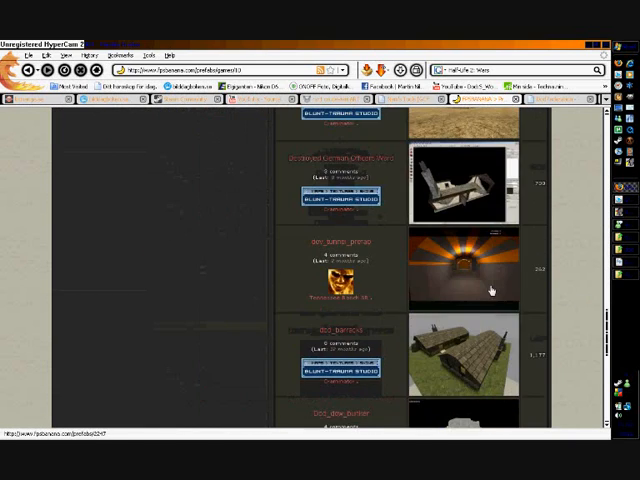
scroll(down, 3)
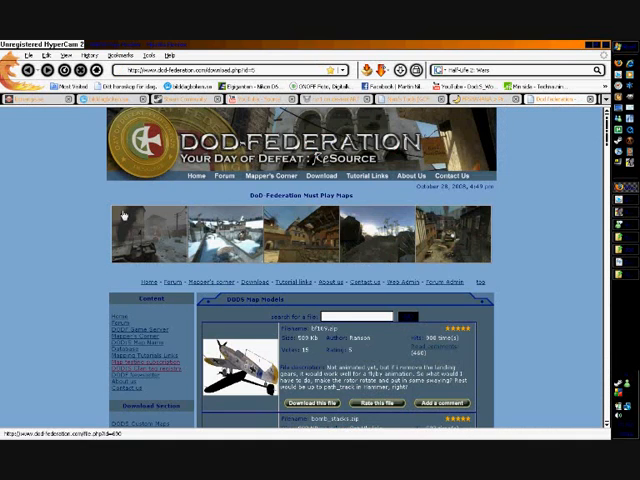
scroll(down, 3)
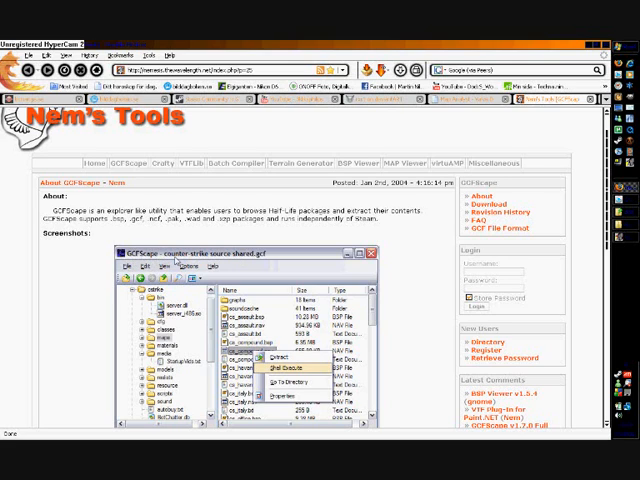
mouse_move(588, 116)
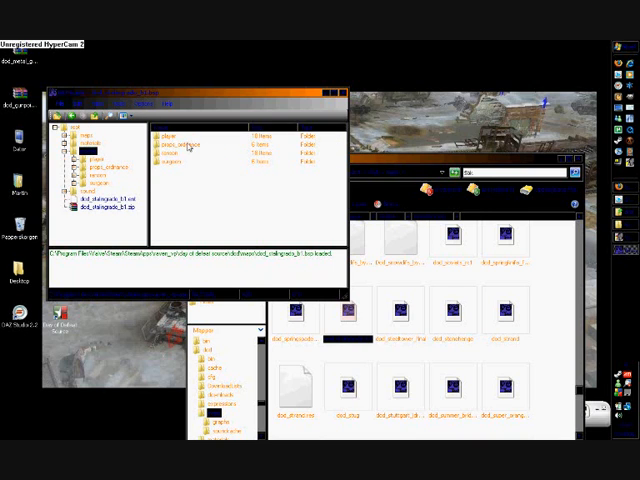
Browse the downloaded mortar package's contents in GCFScape beside the game folder window.
click(176, 144)
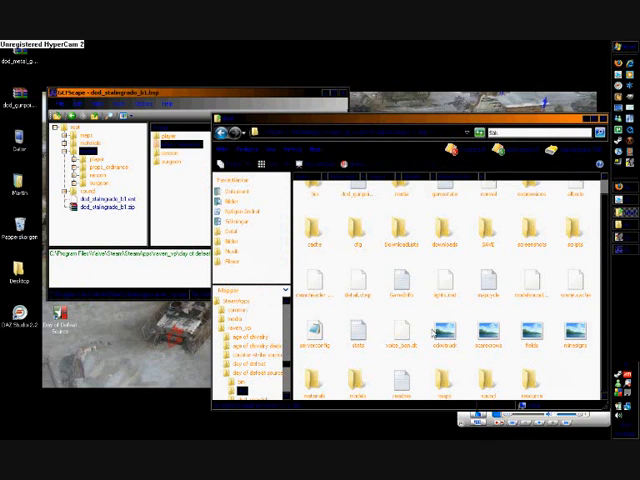
mouse_move(362, 384)
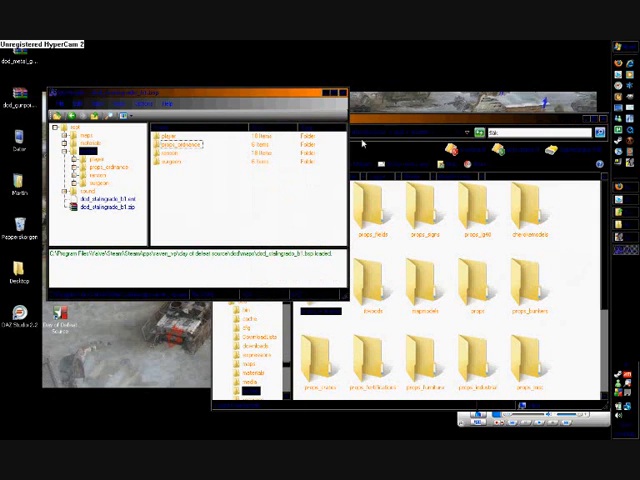
Navigate the Explorer window into the destination folder for the extracted mortar files.
click(84, 156)
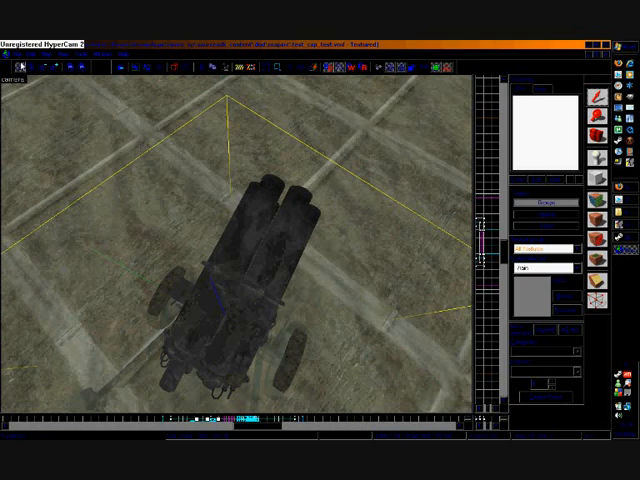
click(20, 50)
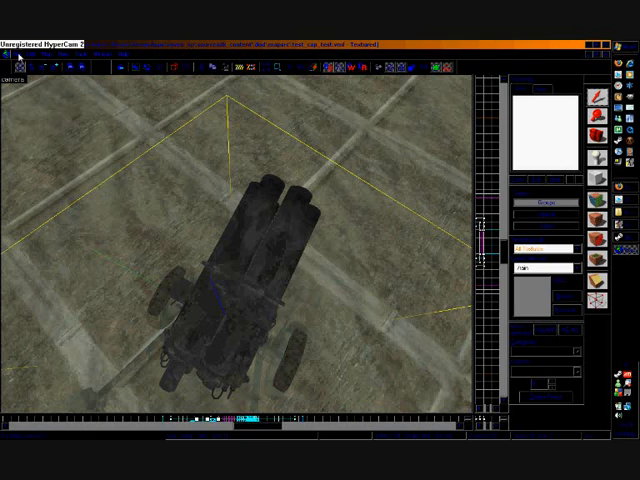
click(16, 52)
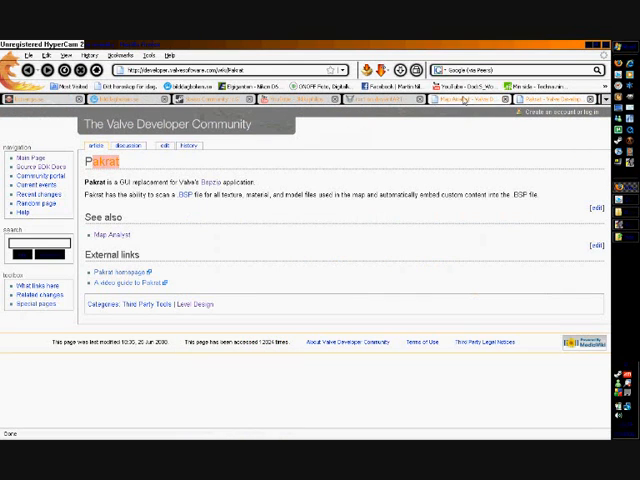
Follow the Map Analyst link from the Pakrat wiki page.
click(120, 226)
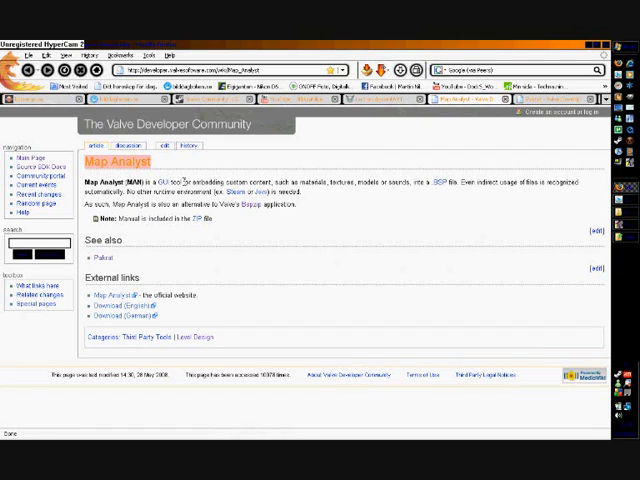
mouse_move(226, 308)
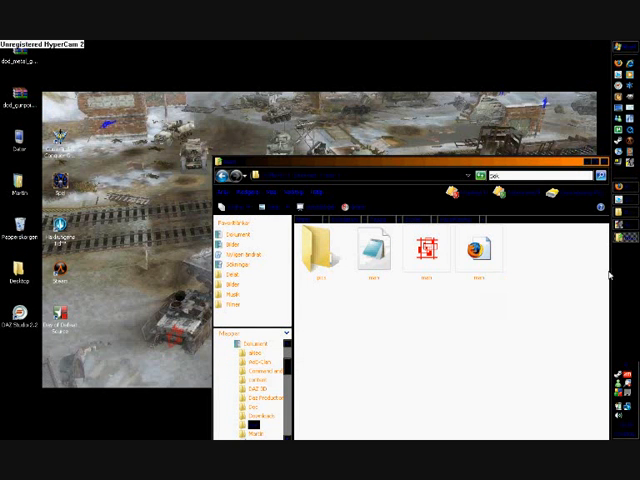
Run Map Analyst on the compiled BSP and choose to include the found custom mortar files.
double_click(424, 250)
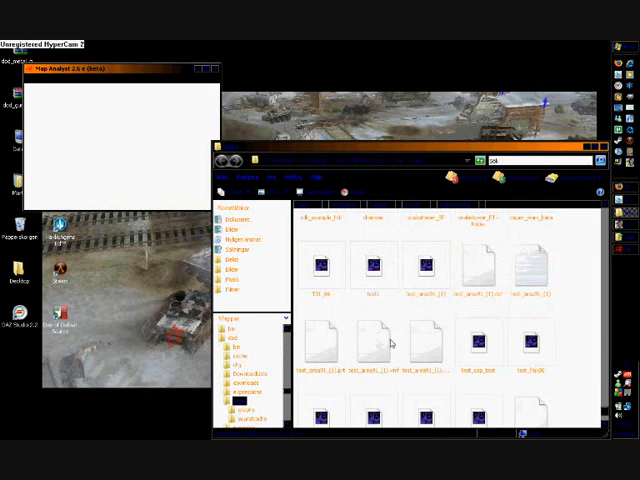
scroll(down, 3)
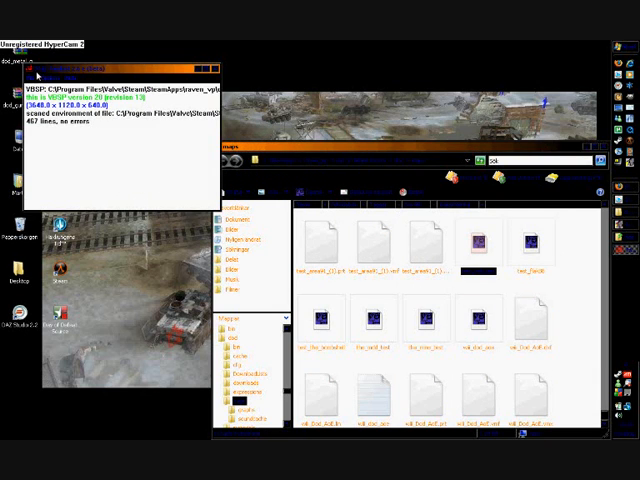
right_click(44, 76)
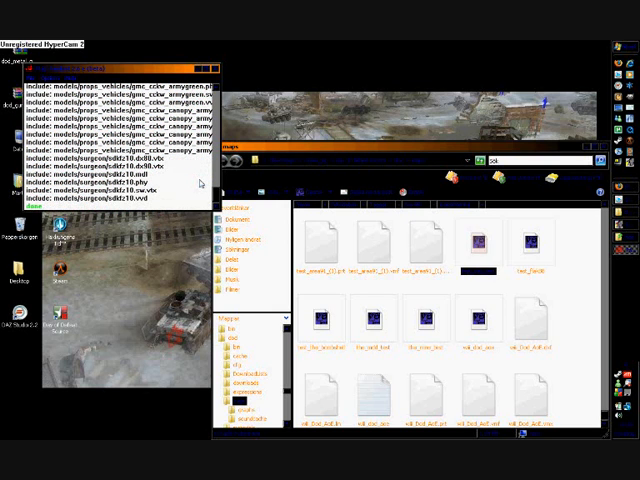
mouse_move(200, 184)
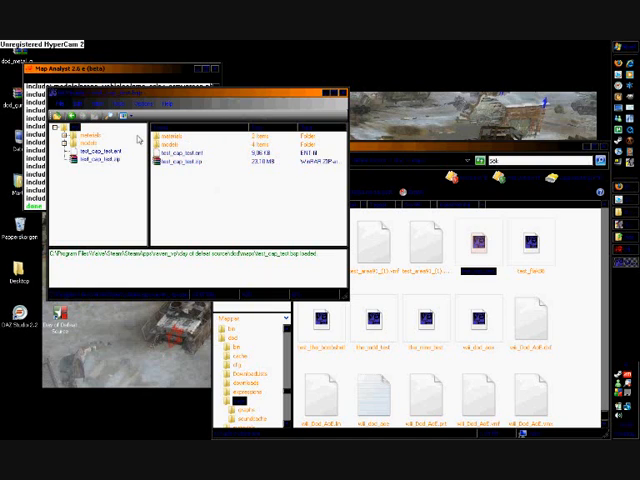
Close the GCFScape view of the packed map after checking its embedded folders.
click(72, 138)
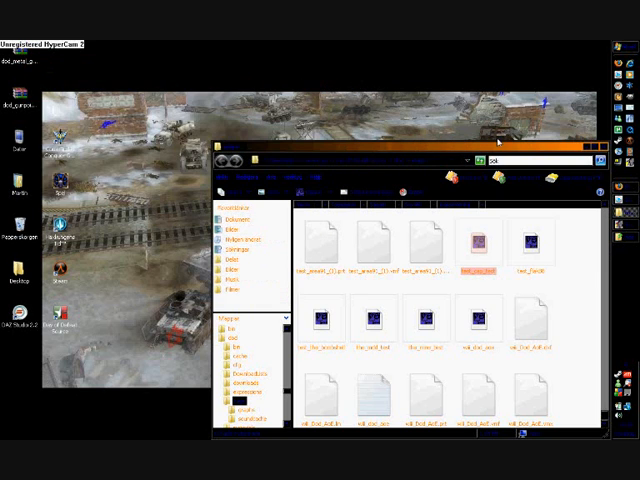
mouse_move(560, 176)
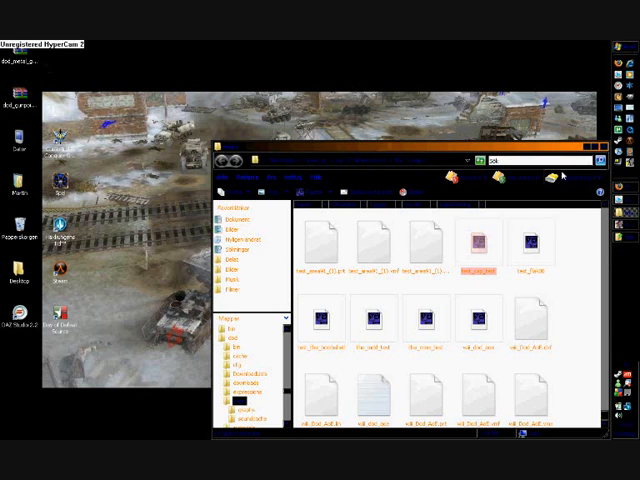